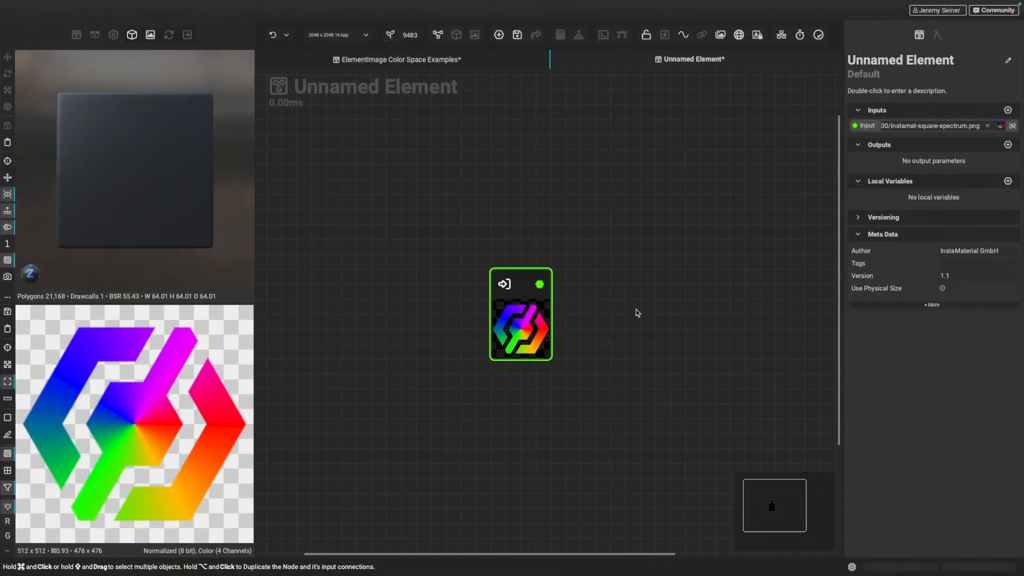
{"action": "mouse_move", "coordinate": [549, 386]}
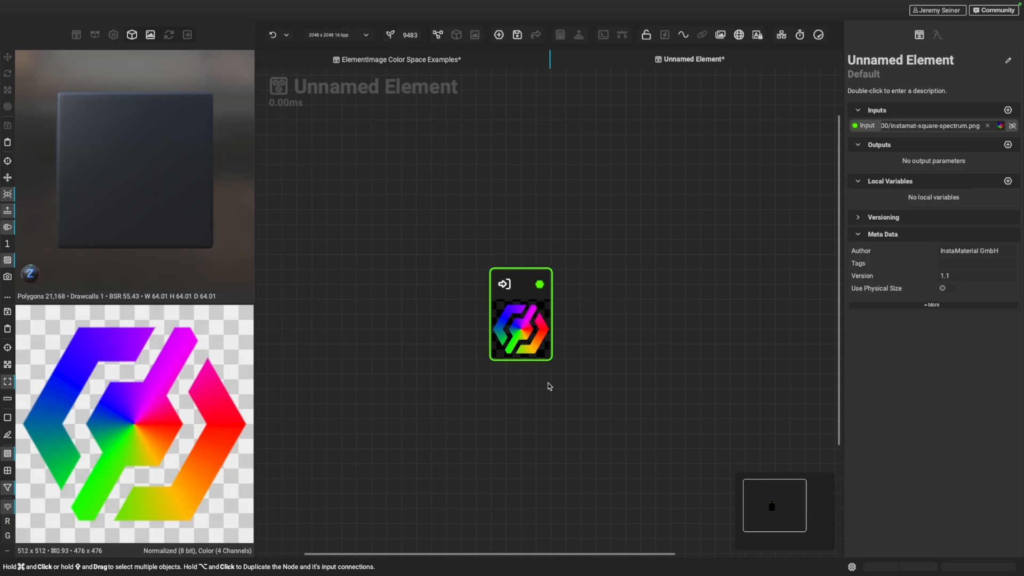
{"action": "mouse_move", "coordinate": [573, 331]}
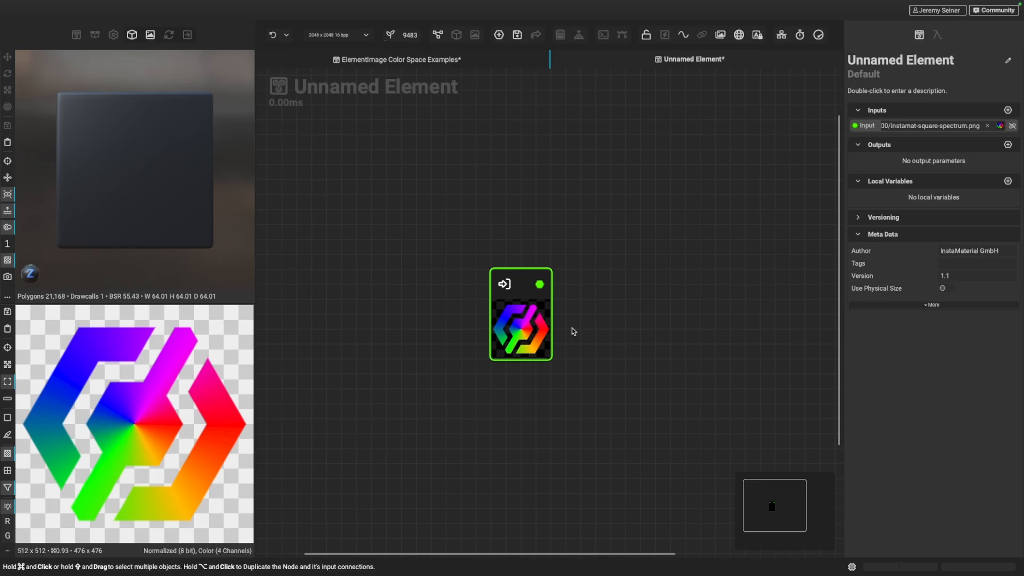
{"action": "mouse_move", "coordinate": [590, 328]}
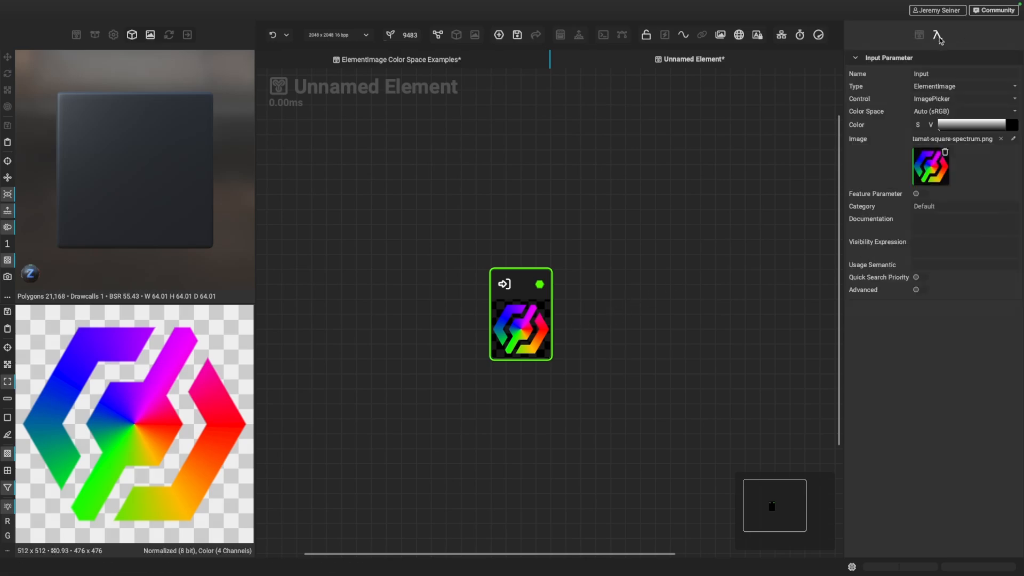
{"action": "key", "text": "shift+2"}
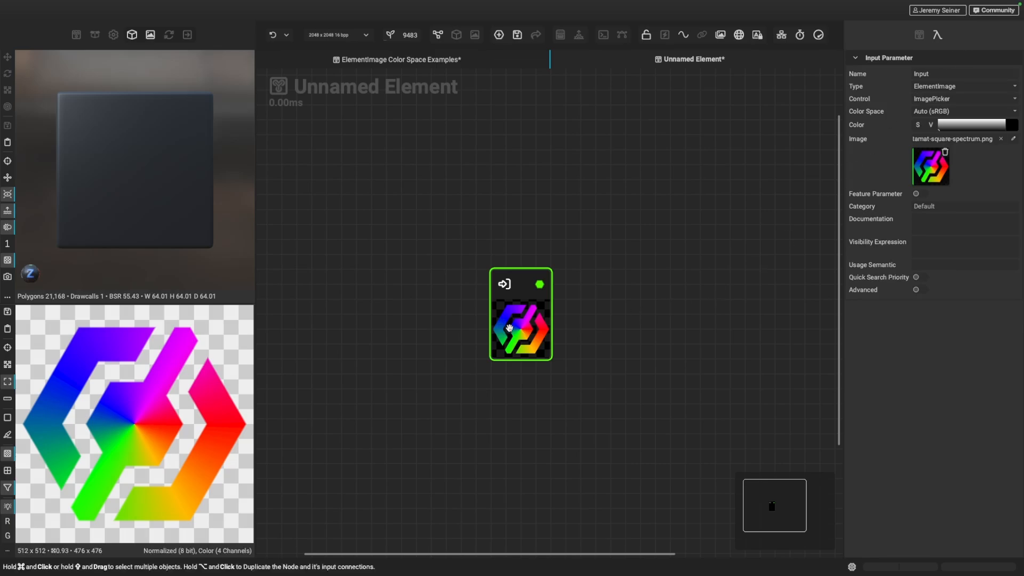
{"action": "left_click", "coordinate": [964, 246]}
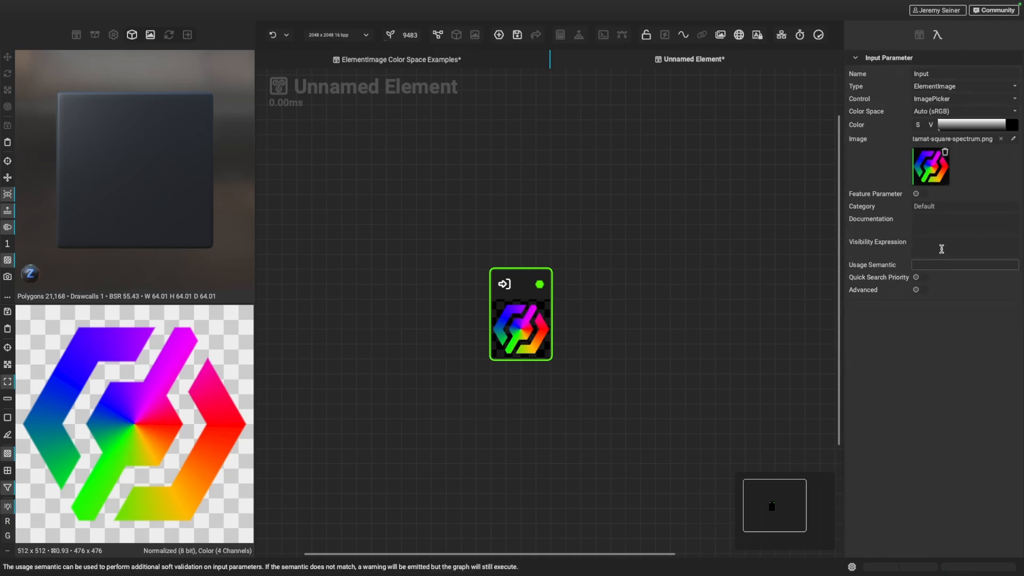
{"action": "mouse_move", "coordinate": [876, 146]}
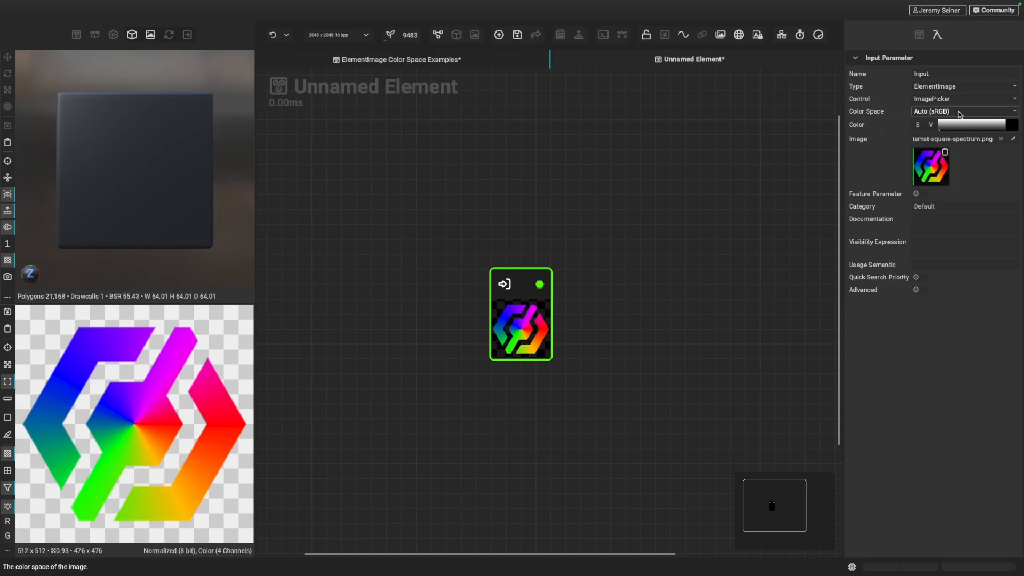
{"action": "mouse_move", "coordinate": [960, 111]}
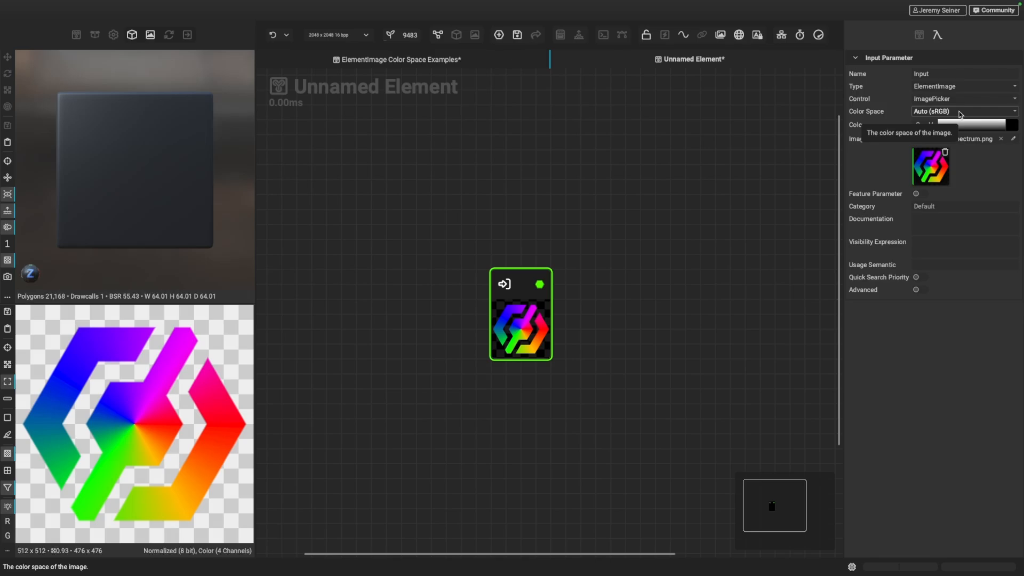
Set the image input's Color Space to Linear in the Input Parameter panel
{"action": "left_click", "coordinate": [962, 111]}
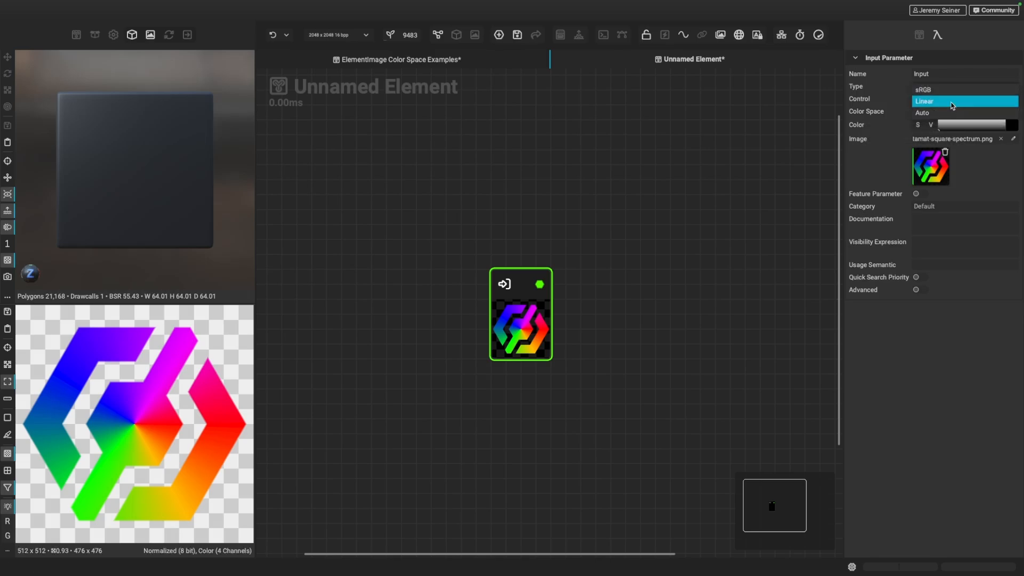
{"action": "left_click", "coordinate": [963, 101]}
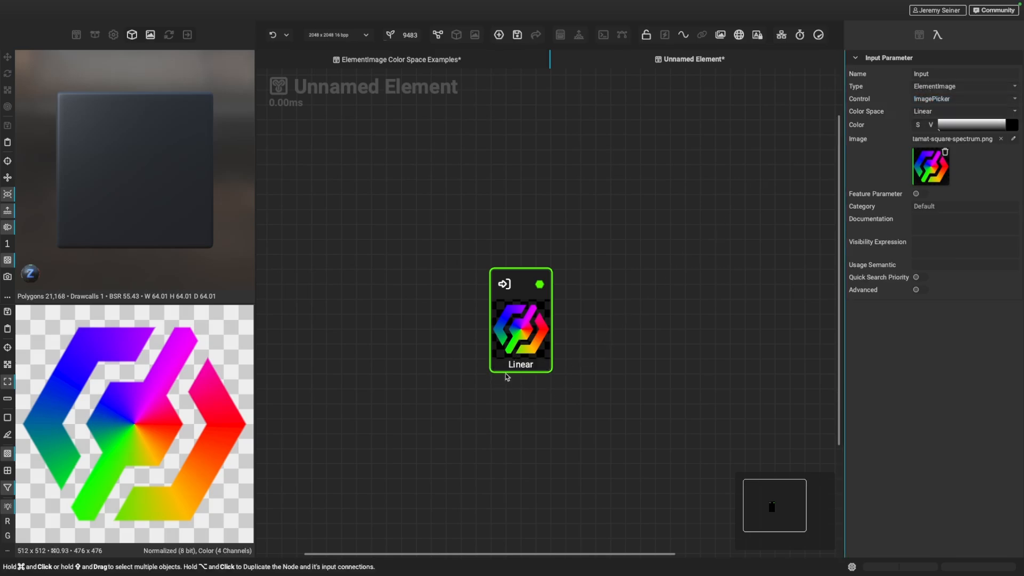
{"action": "mouse_move", "coordinate": [593, 336]}
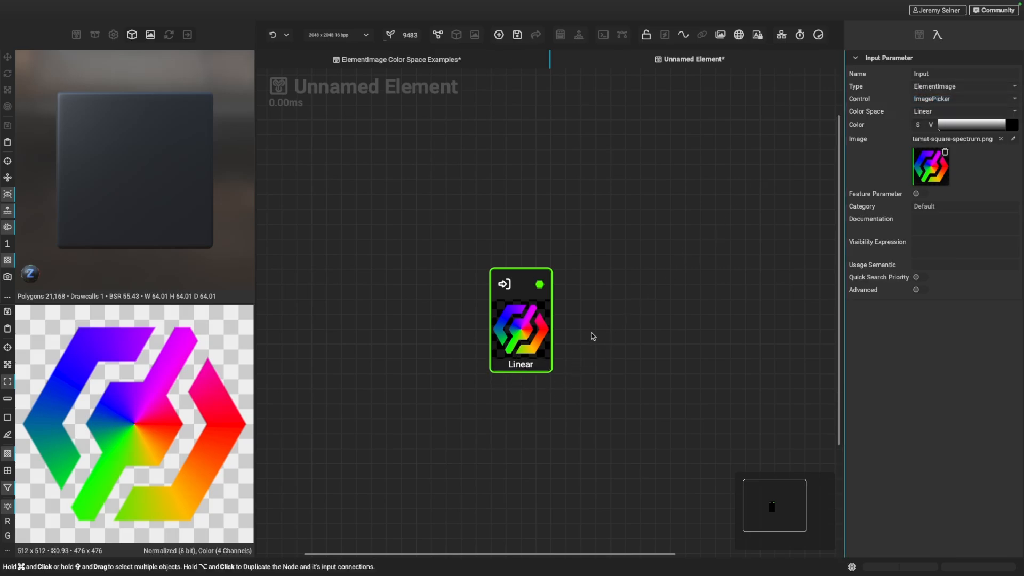
{"action": "mouse_move", "coordinate": [624, 334]}
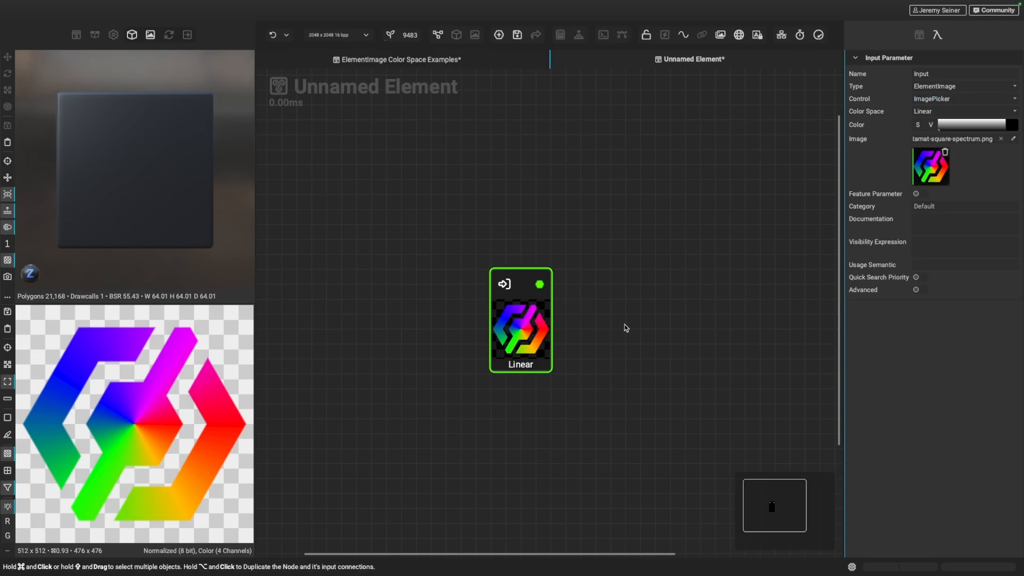
Switch to the ElementImage Color Space Examples graph and pan to its Linear frame
{"action": "left_click", "coordinate": [397, 59]}
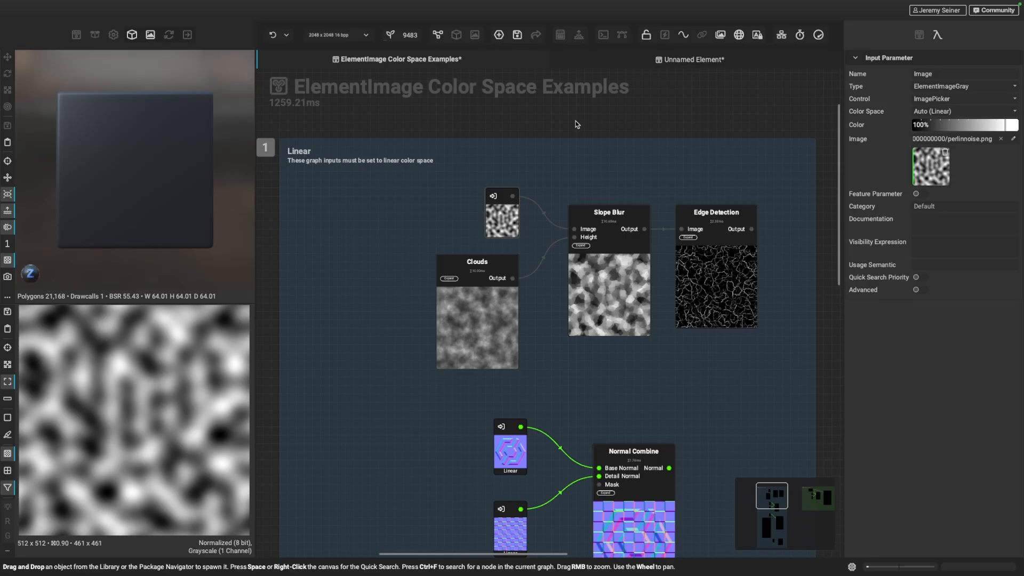
{"action": "left_click", "coordinate": [476, 264]}
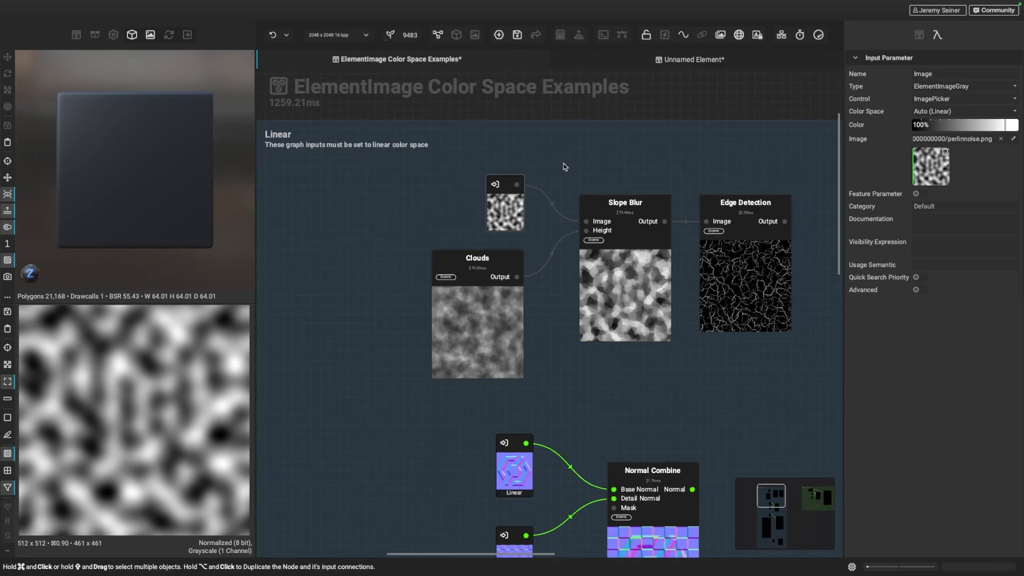
{"action": "mouse_move", "coordinate": [475, 147]}
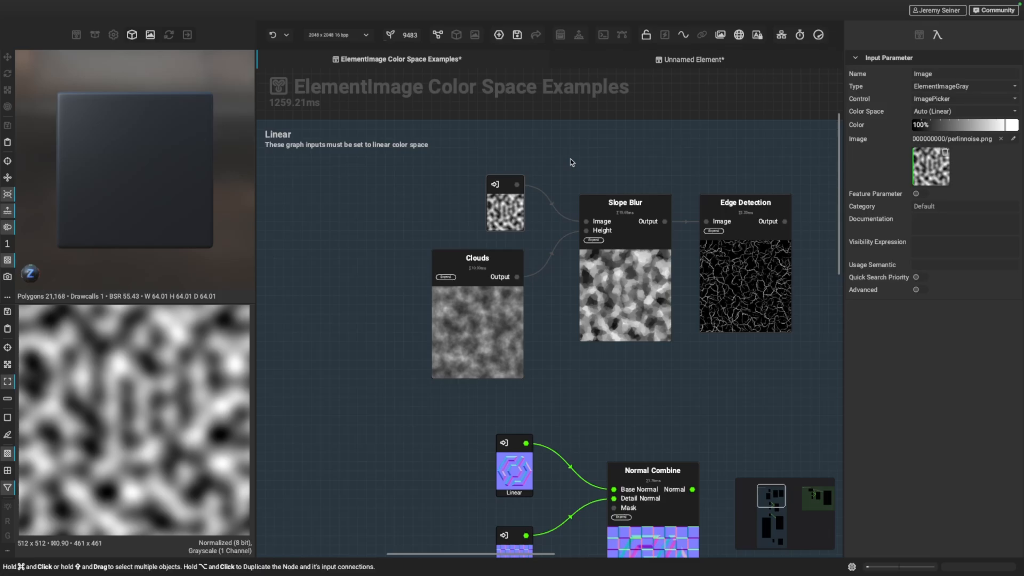
{"action": "mouse_move", "coordinate": [556, 183]}
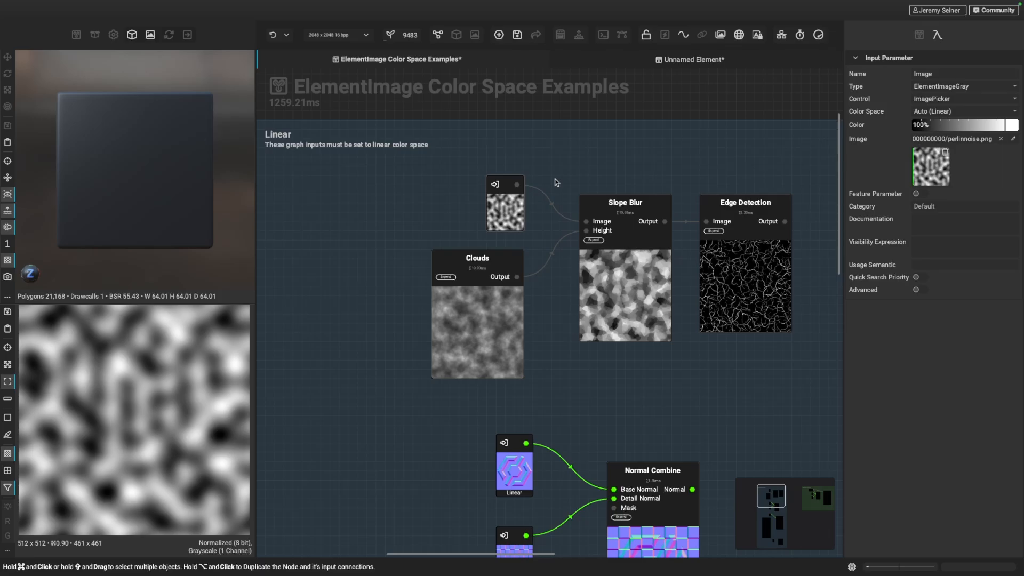
{"action": "mouse_move", "coordinate": [566, 172]}
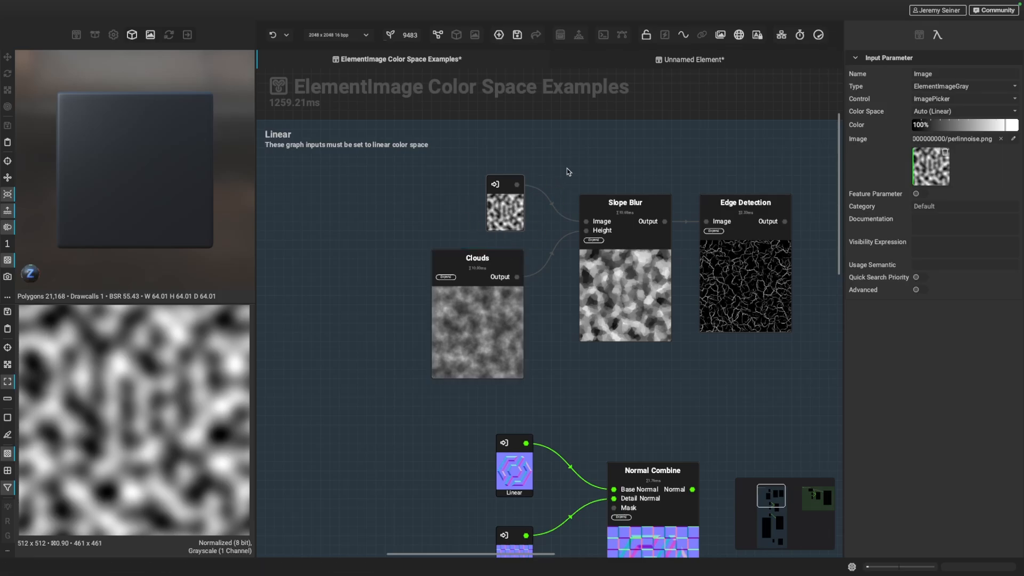
{"action": "mouse_move", "coordinate": [554, 190]}
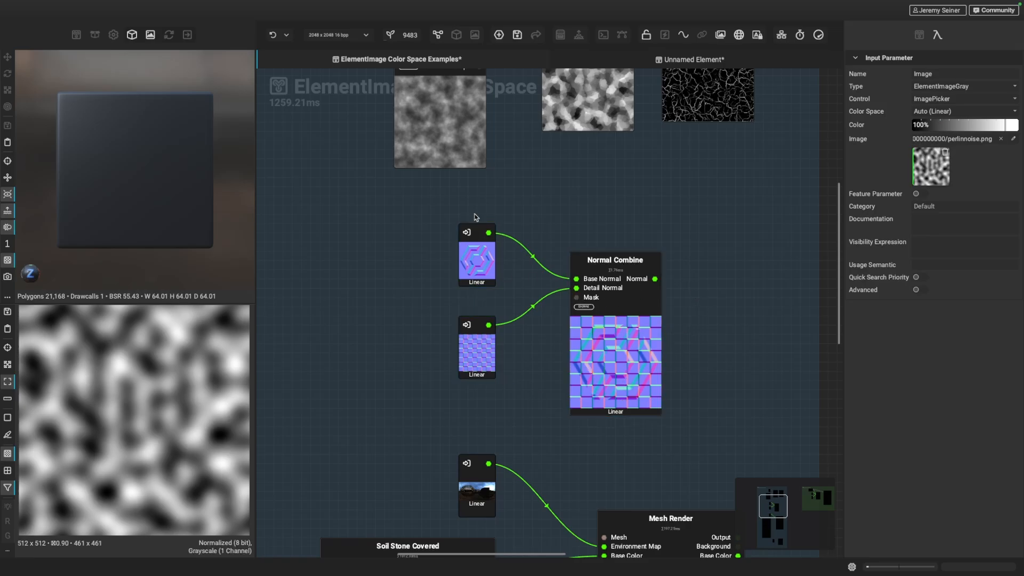
{"action": "mouse_move", "coordinate": [422, 295]}
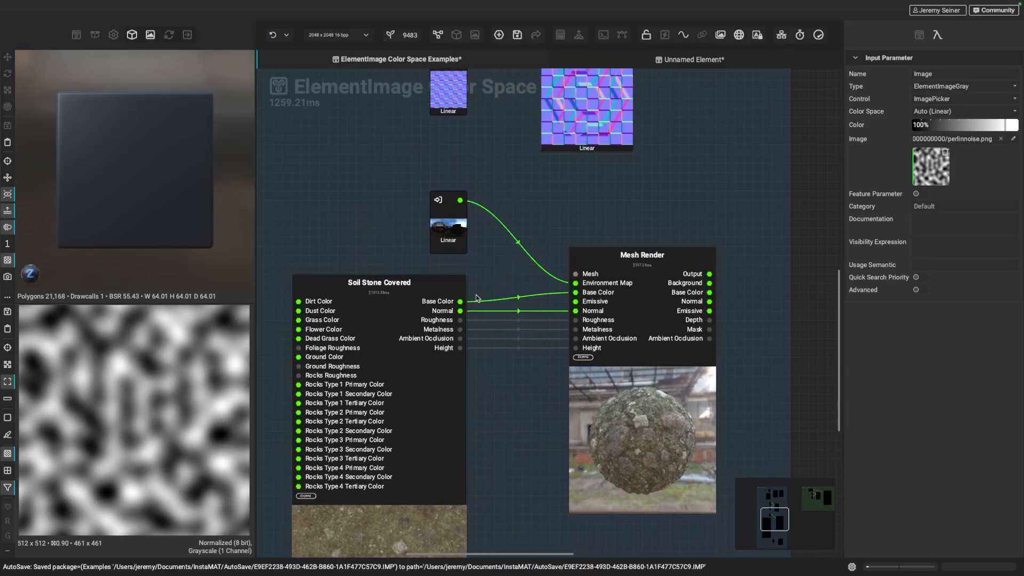
{"action": "mouse_move", "coordinate": [469, 237]}
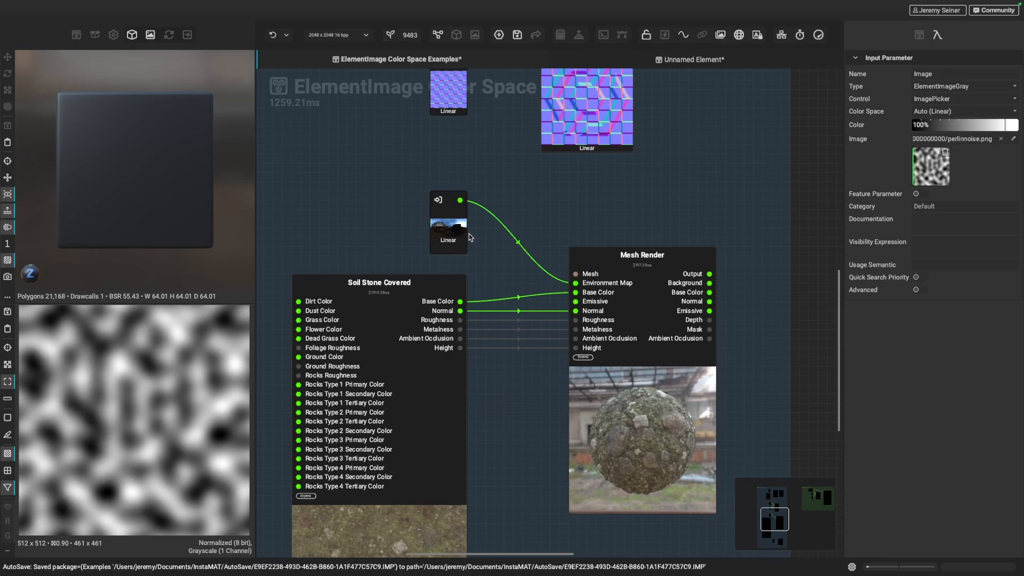
Select the environment image input feeding Mesh Render and set its Color Space to sRGB
{"action": "left_click", "coordinate": [447, 225]}
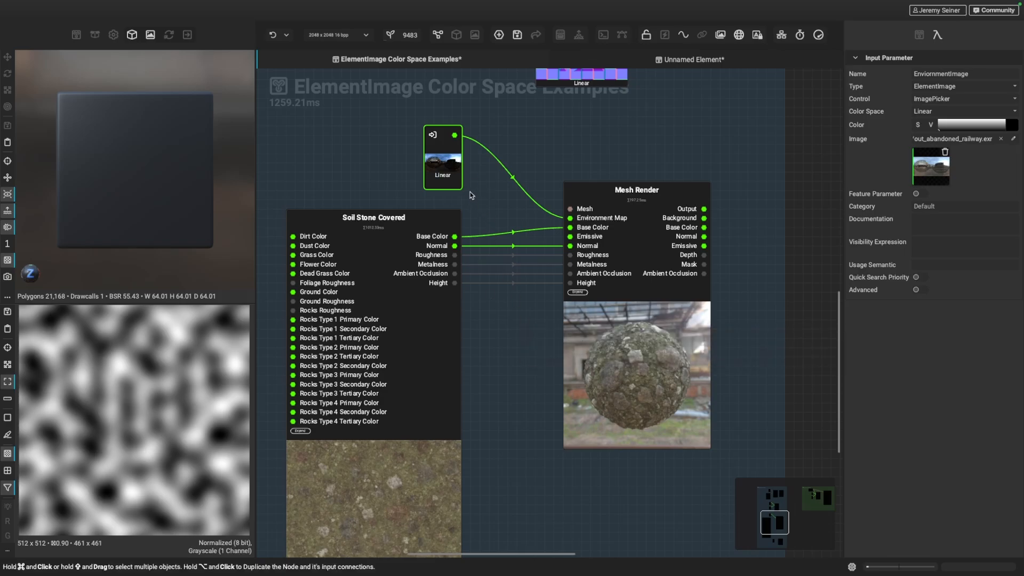
{"action": "left_click", "coordinate": [963, 111]}
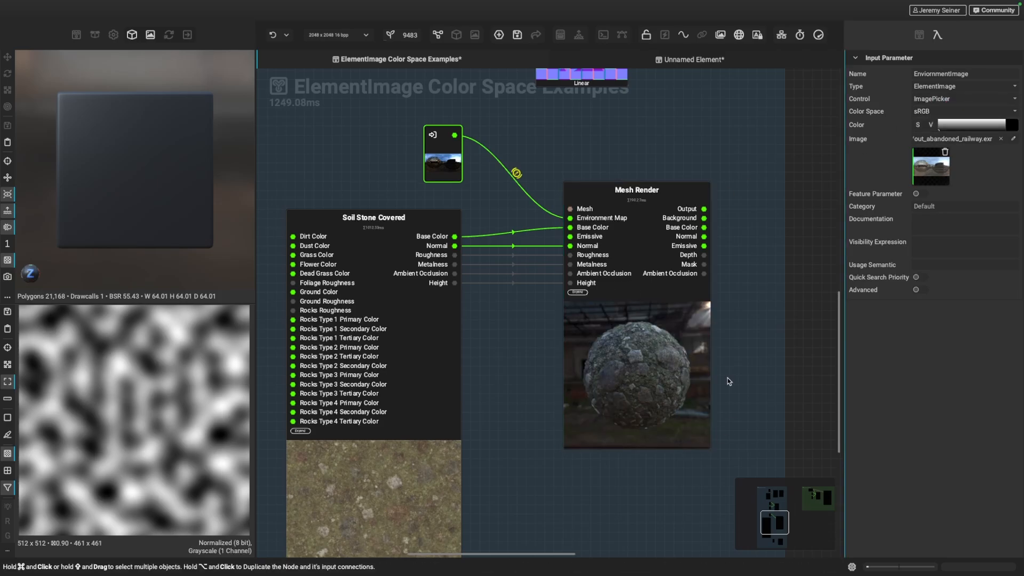
{"action": "mouse_move", "coordinate": [512, 329]}
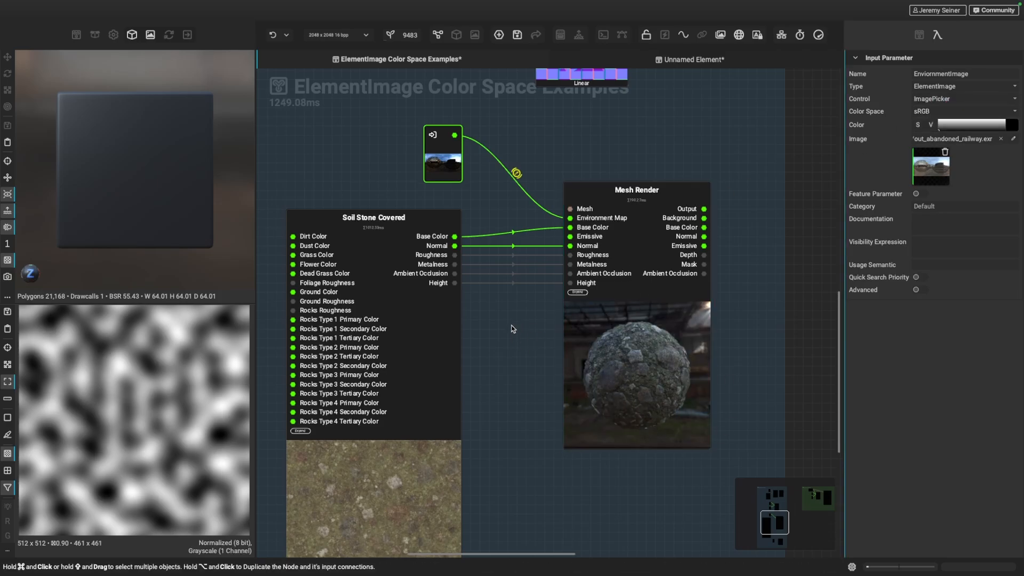
{"action": "mouse_move", "coordinate": [421, 173]}
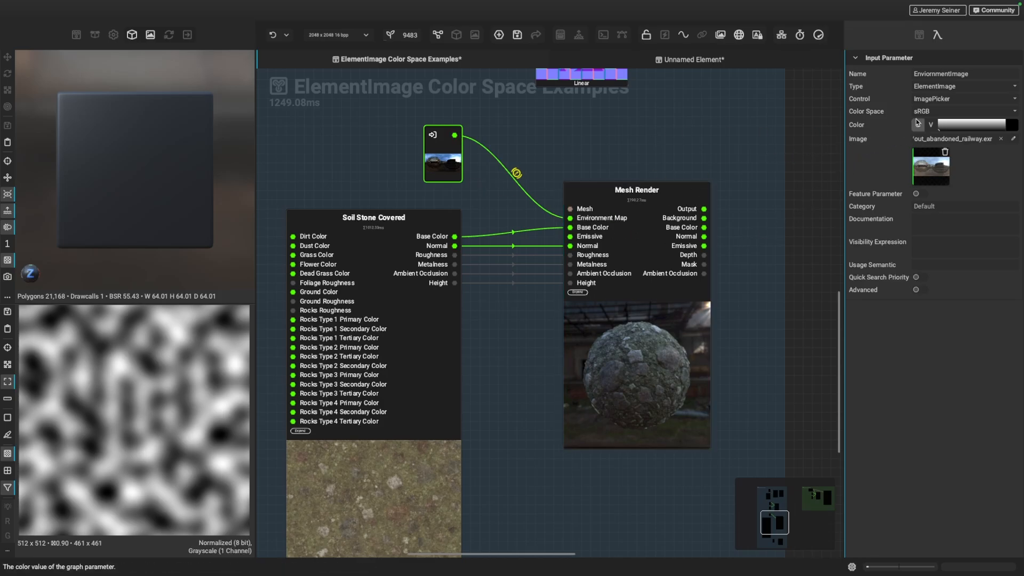
Navigate to the Mesh ID to Mask example and select the MeshIDMap input set to Linear
{"action": "left_click", "coordinate": [961, 111]}
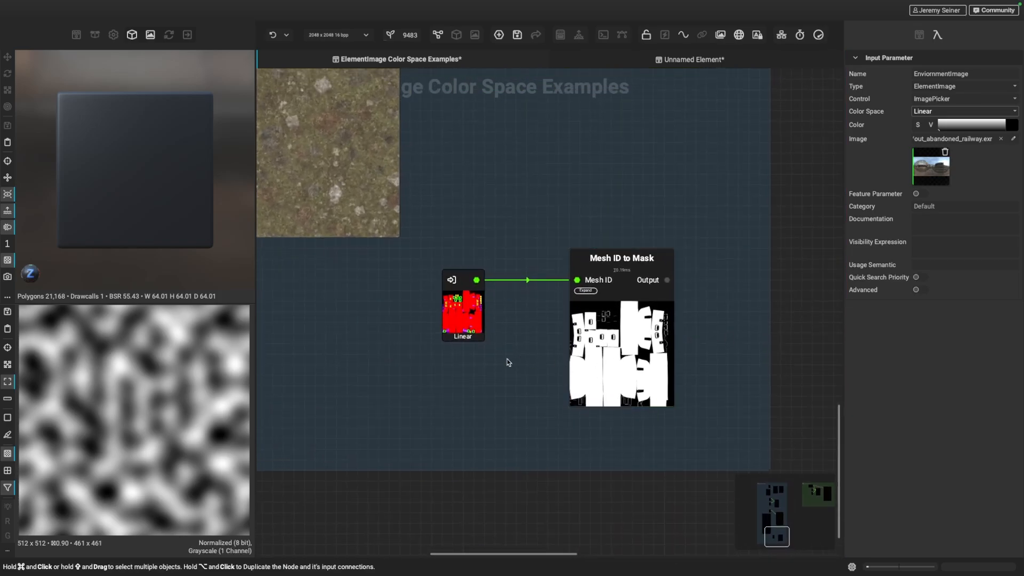
{"action": "left_click", "coordinate": [462, 305]}
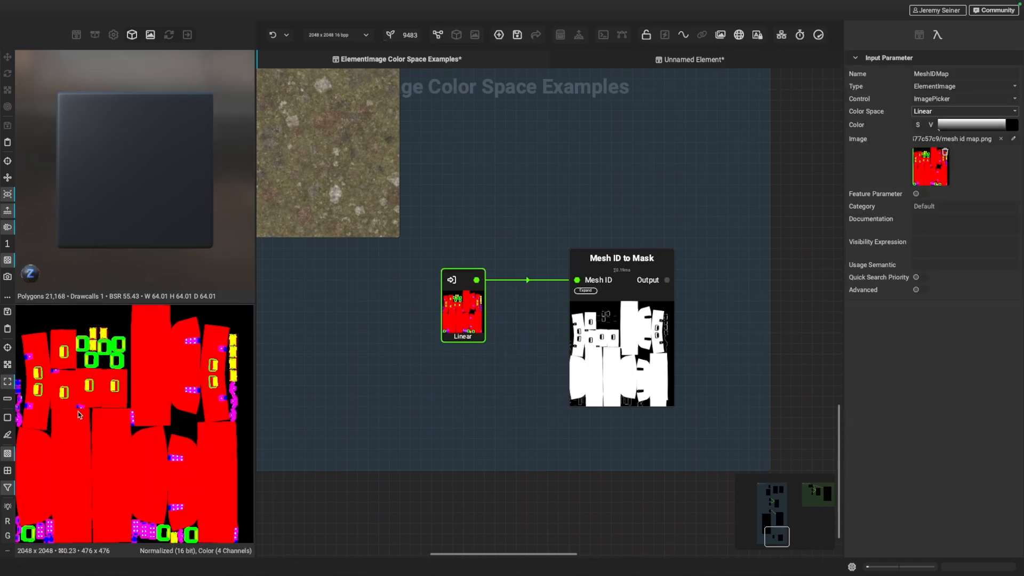
{"action": "mouse_move", "coordinate": [138, 373]}
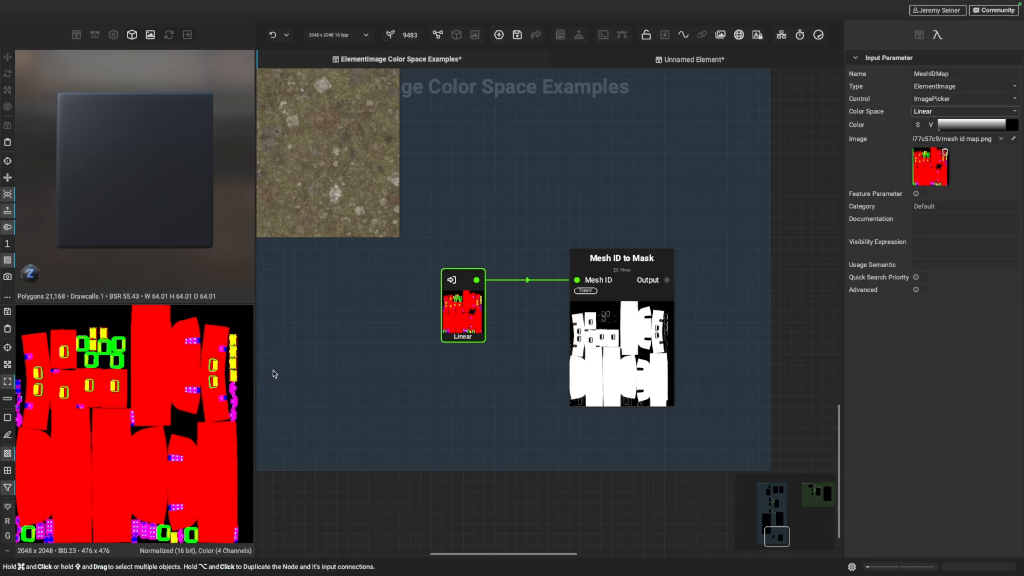
{"action": "mouse_move", "coordinate": [316, 366]}
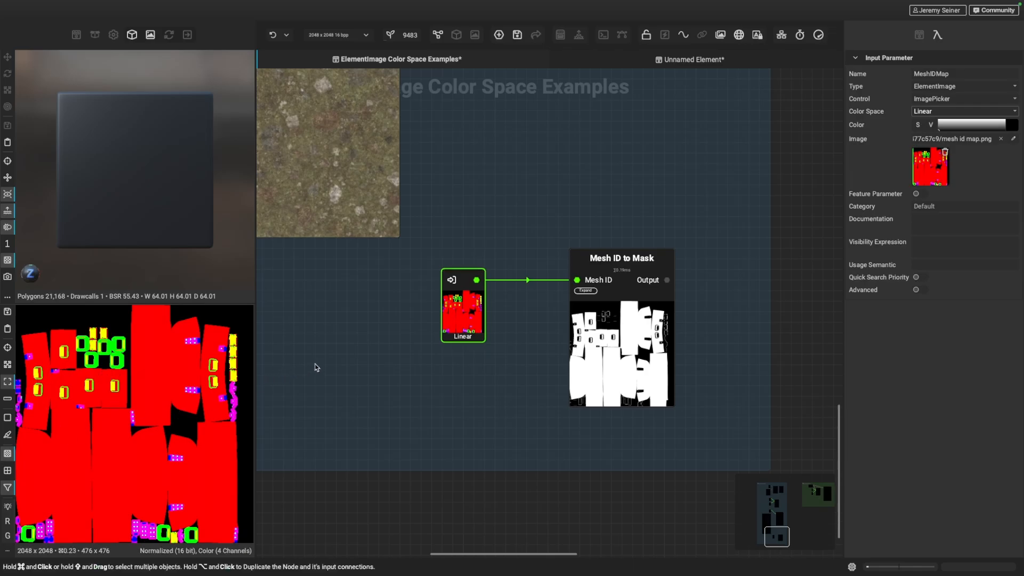
{"action": "mouse_move", "coordinate": [431, 256]}
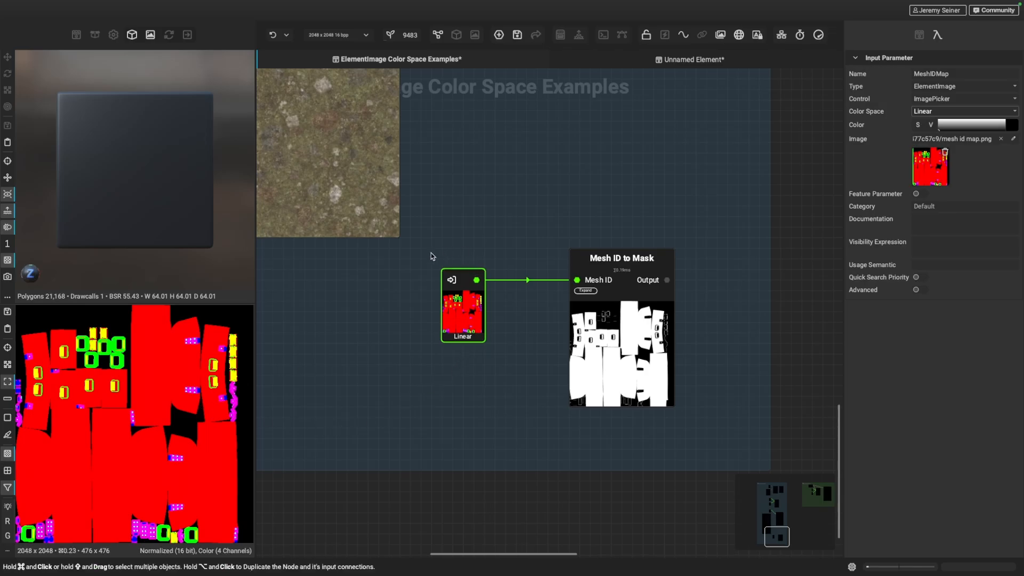
{"action": "mouse_move", "coordinate": [415, 374]}
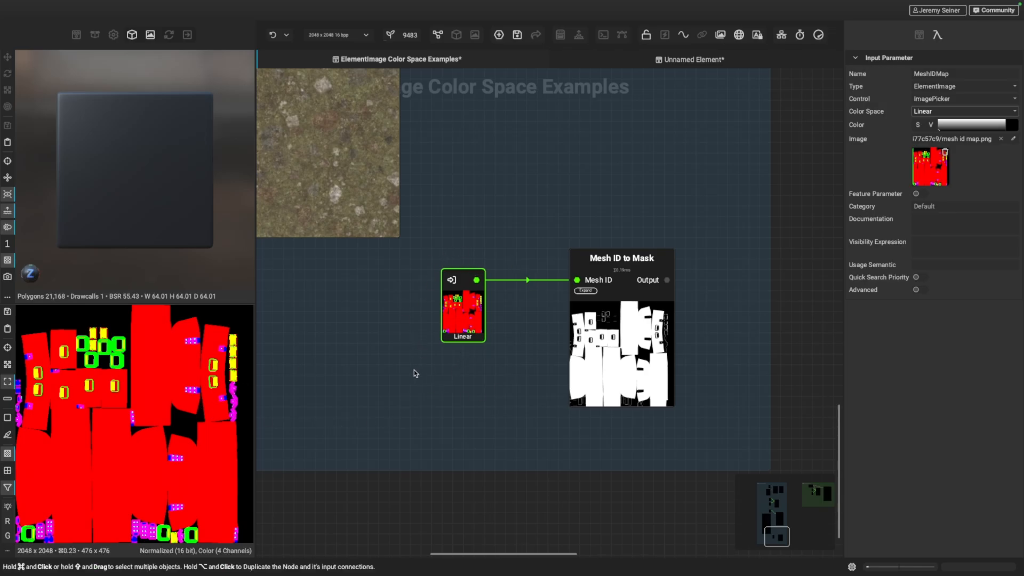
{"action": "mouse_move", "coordinate": [169, 380]}
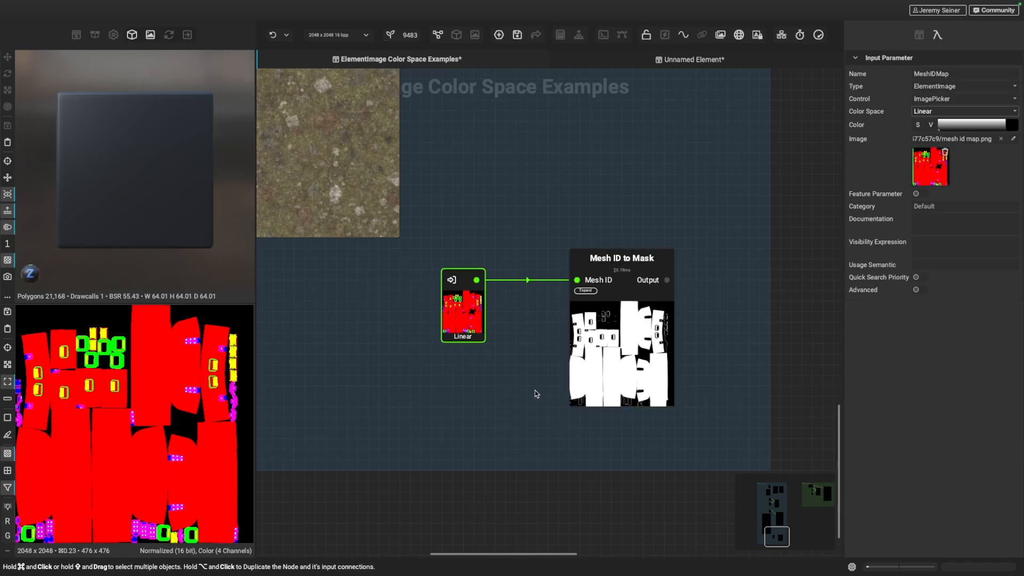
{"action": "mouse_move", "coordinate": [478, 365]}
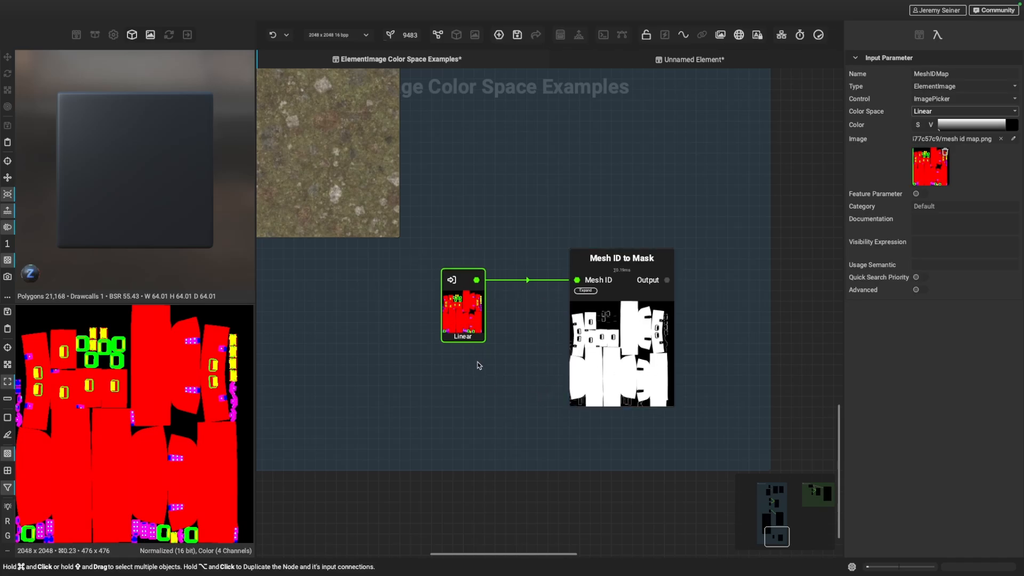
{"action": "mouse_move", "coordinate": [891, 115]}
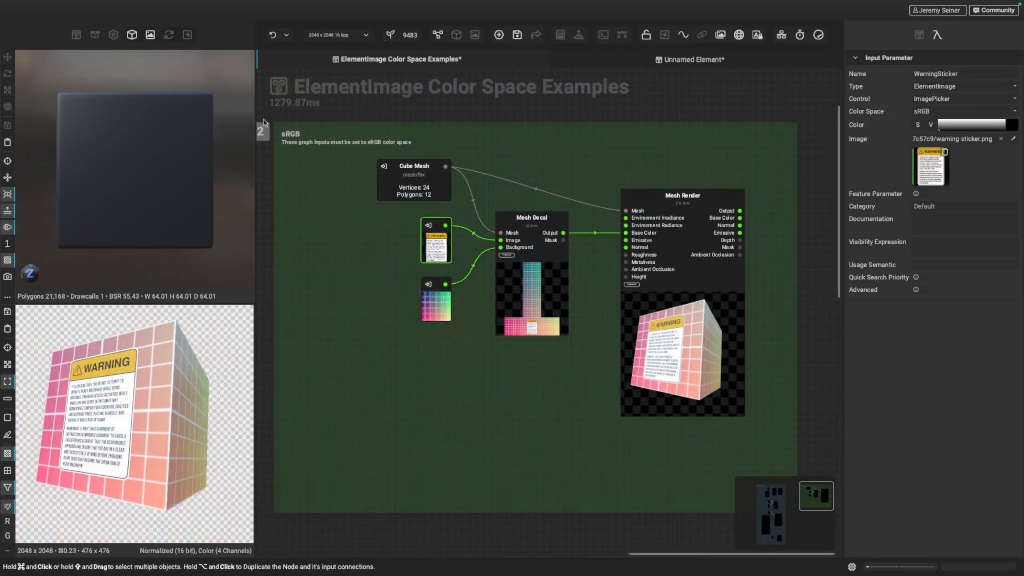
{"action": "mouse_move", "coordinate": [338, 210]}
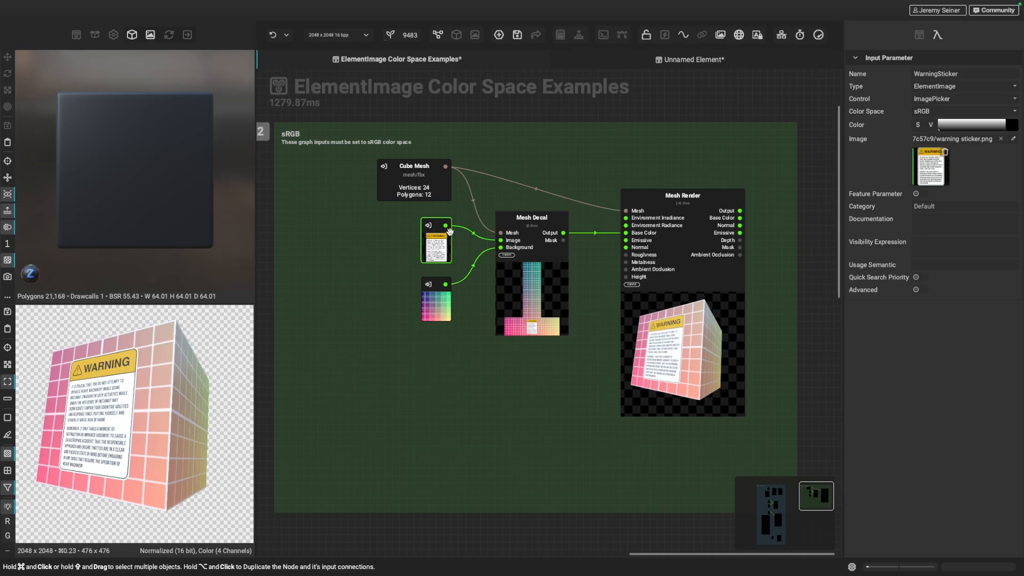
Select the WarningSticker image input in the sRGB frame, then show the graph's Inputs list
{"action": "left_click", "coordinate": [436, 299]}
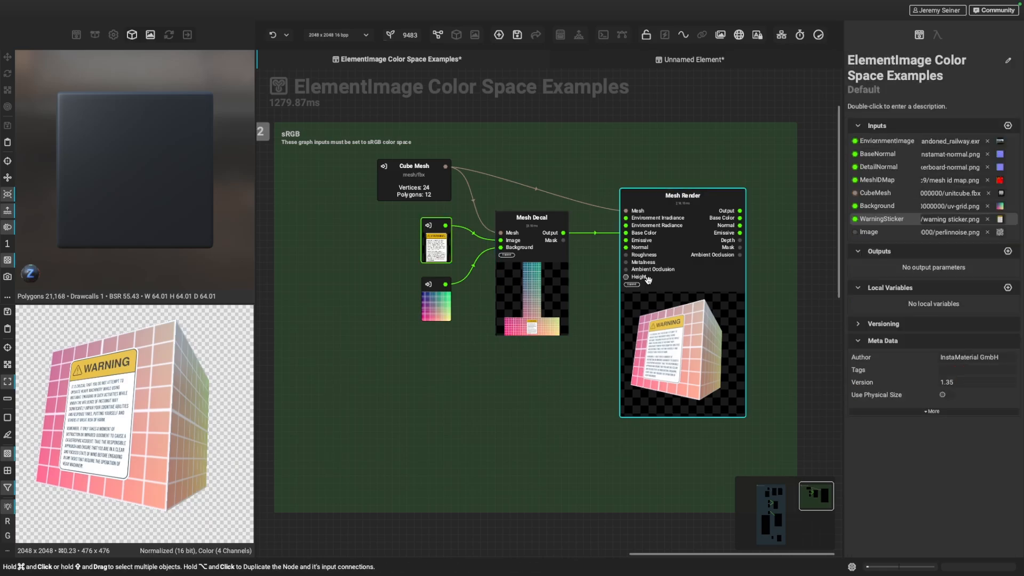
{"action": "left_click", "coordinate": [885, 219]}
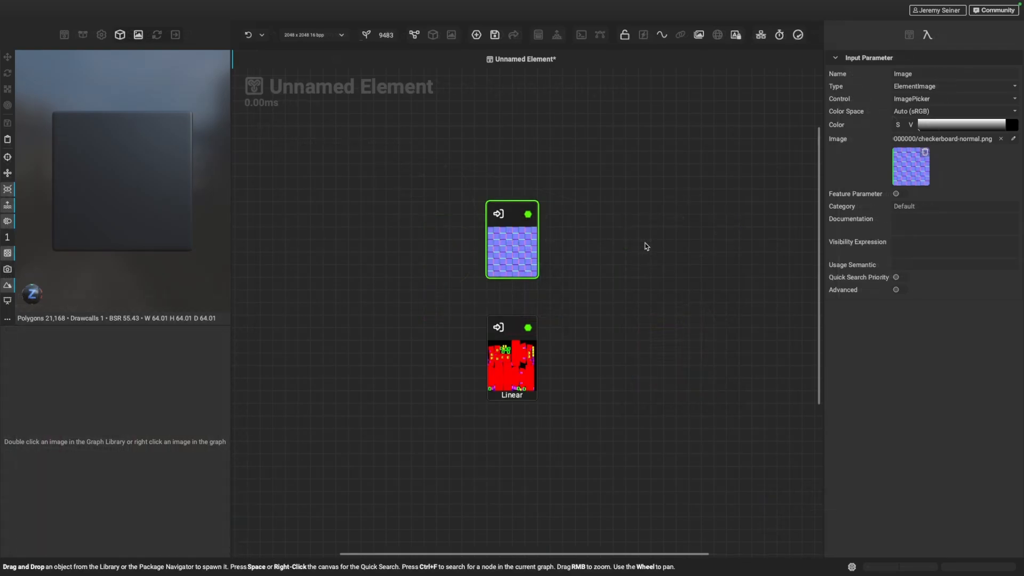
{"action": "mouse_move", "coordinate": [647, 245]}
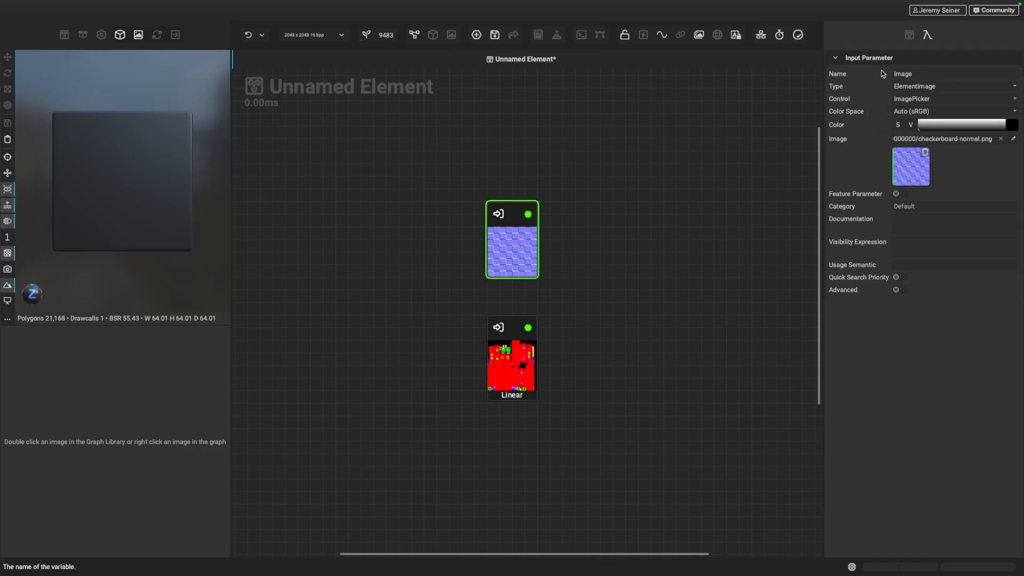
{"action": "mouse_move", "coordinate": [881, 75]}
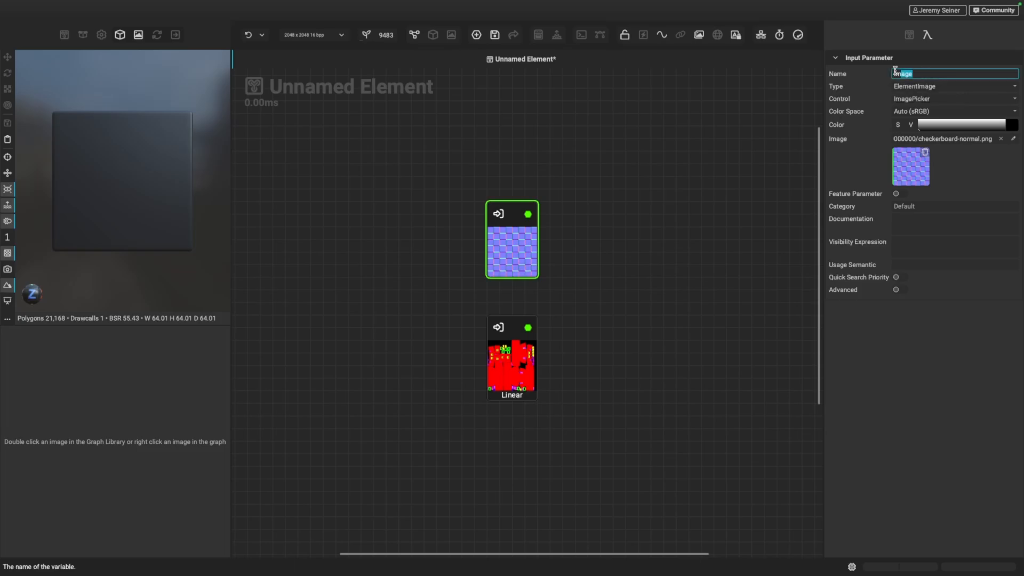
Name the checkerboard input 'Normal' so Auto resolves to Linear, then select the MeshID input
{"action": "type", "text": "Normal"}
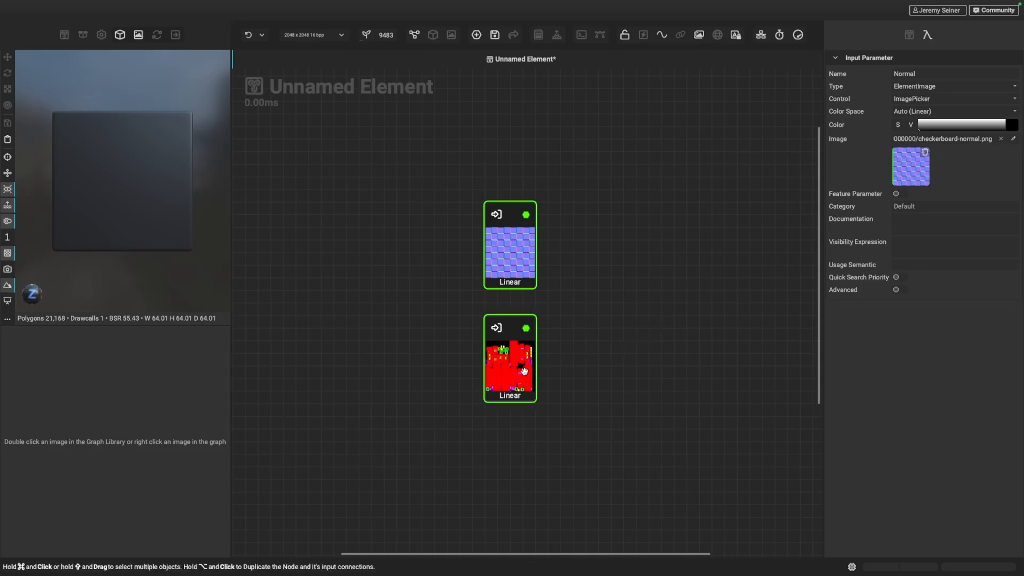
{"action": "left_click", "coordinate": [510, 358]}
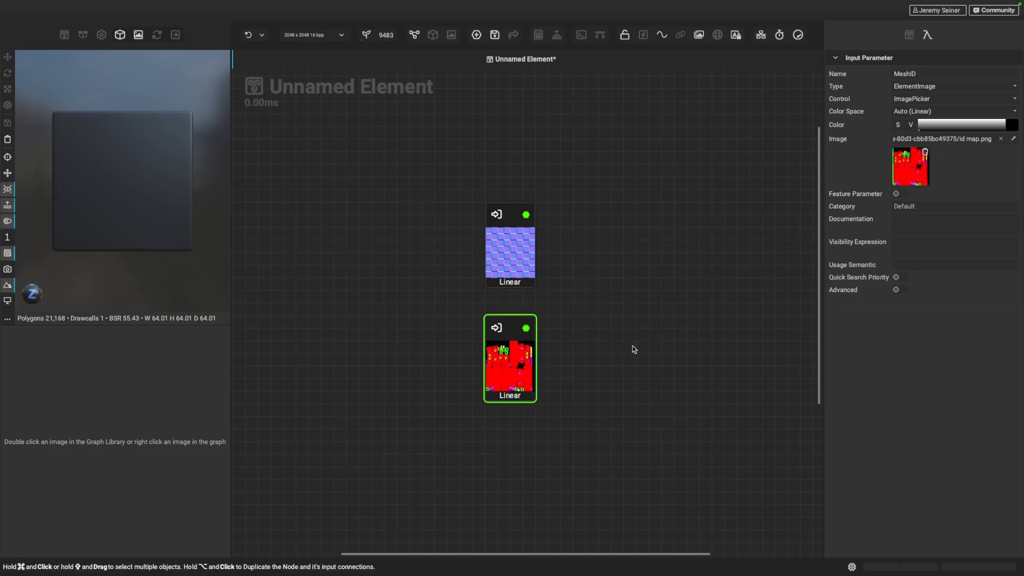